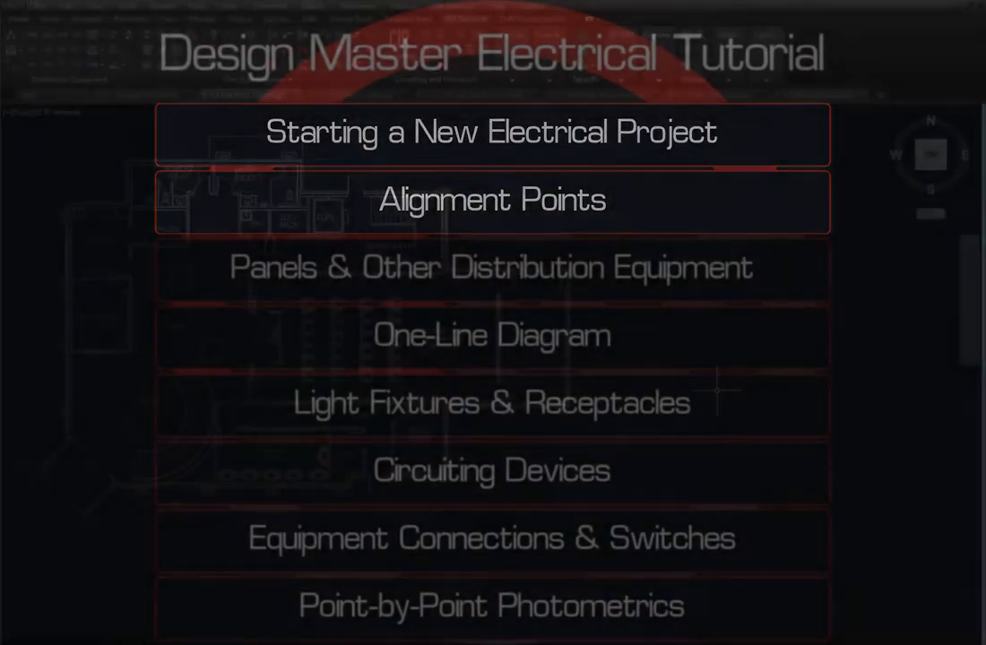
# - Start a new electrical project and review its name, directory, standards database and import groups
pyautogui.click(492, 131)
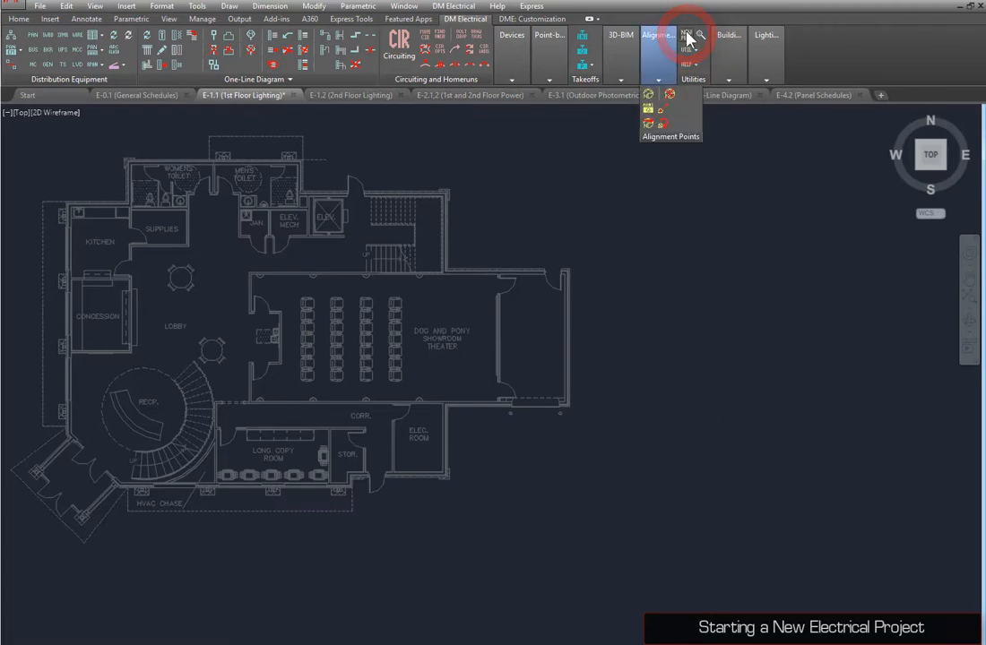
pyautogui.click(686, 40)
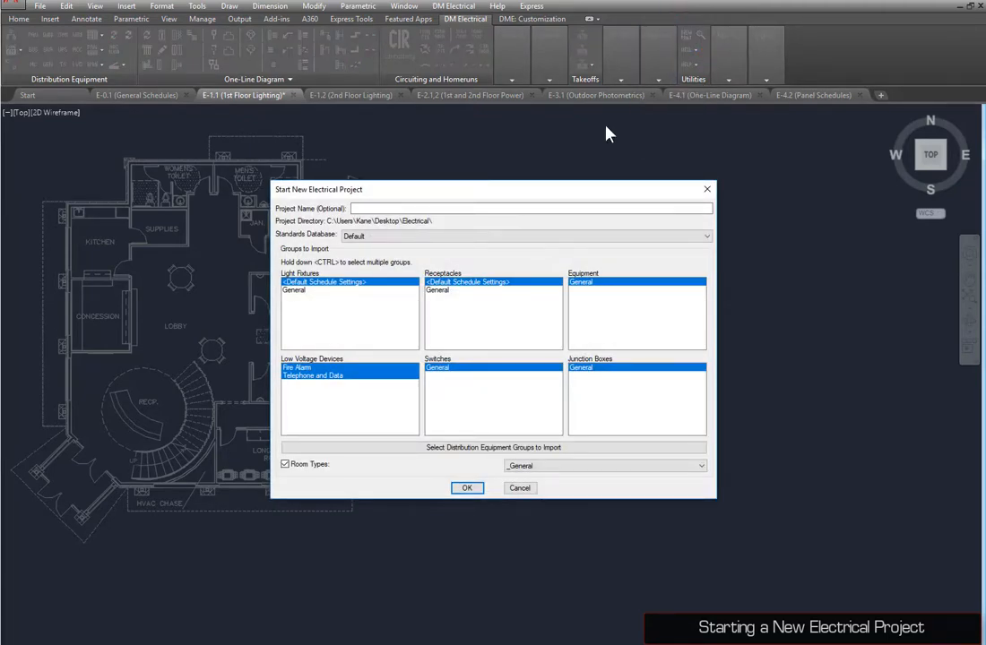
pyautogui.click(535, 208)
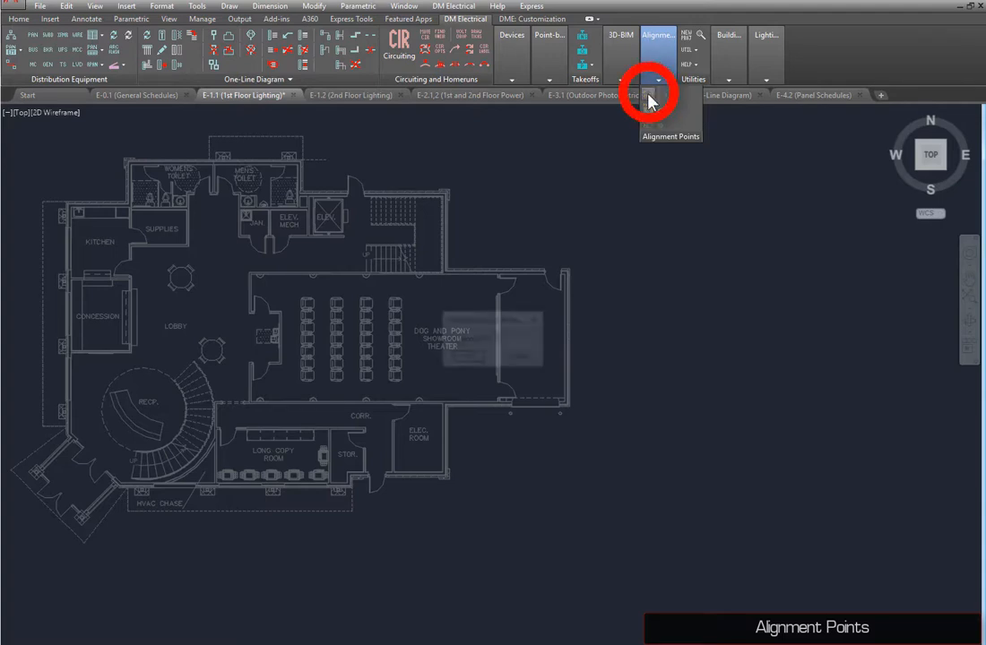
# - Add an alignment point on the first-floor lighting plan, accepting the default elevation
pyautogui.click(651, 97)
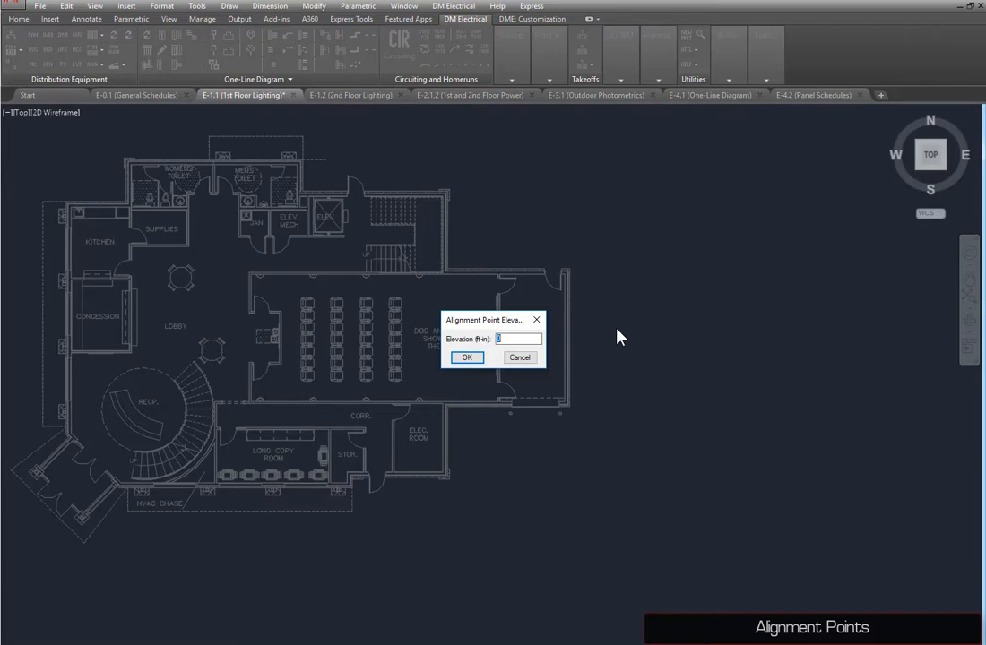
pyautogui.click(466, 357)
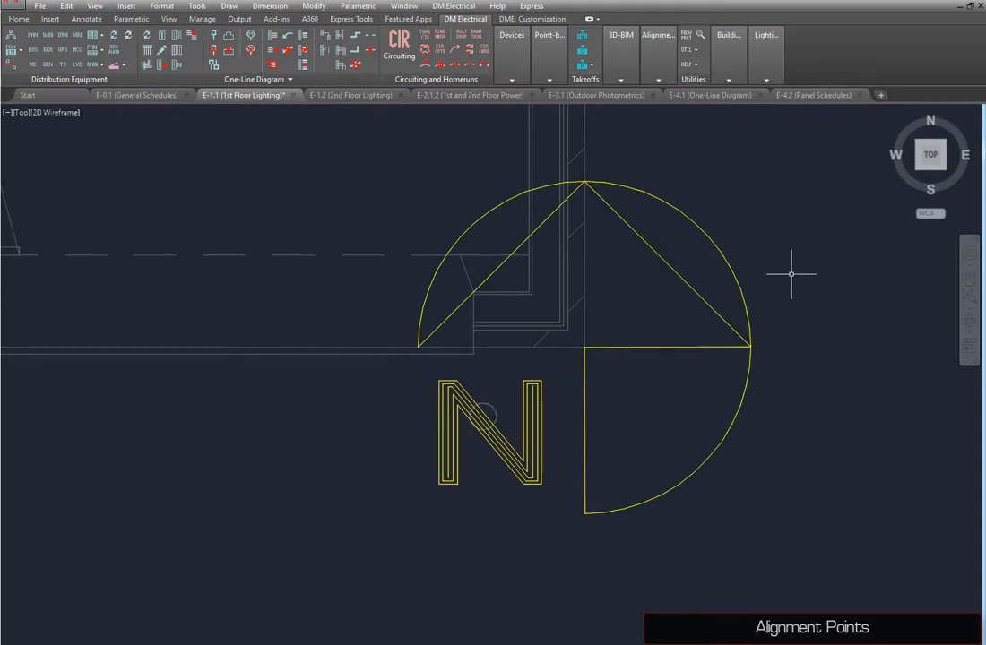
# - Add an alignment point at elevation 15 on the E-1.2 second-floor lighting plan
pyautogui.click(351, 95)
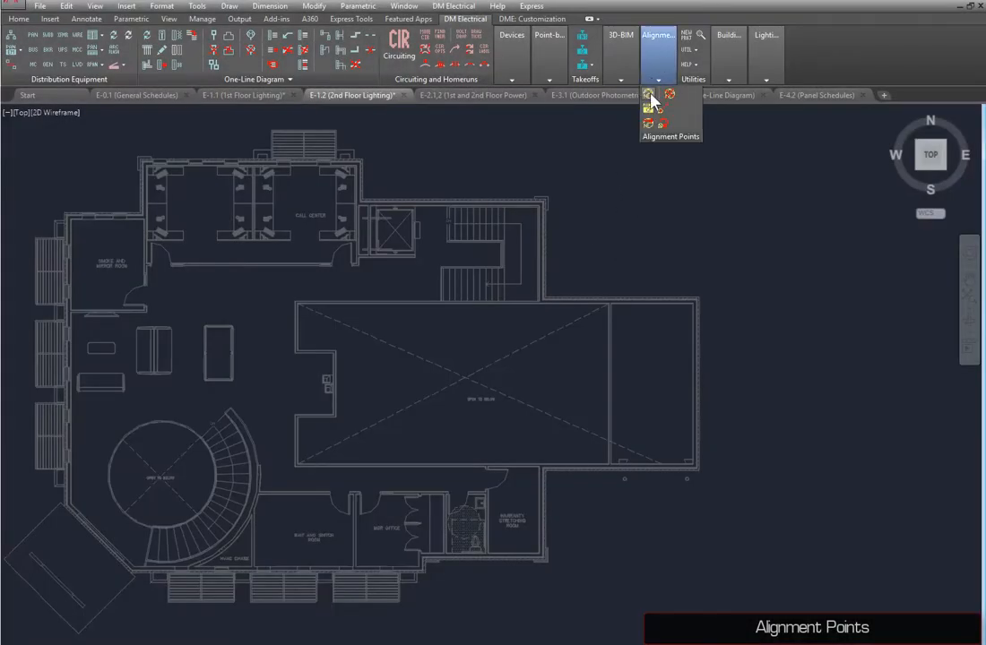
pyautogui.click(649, 106)
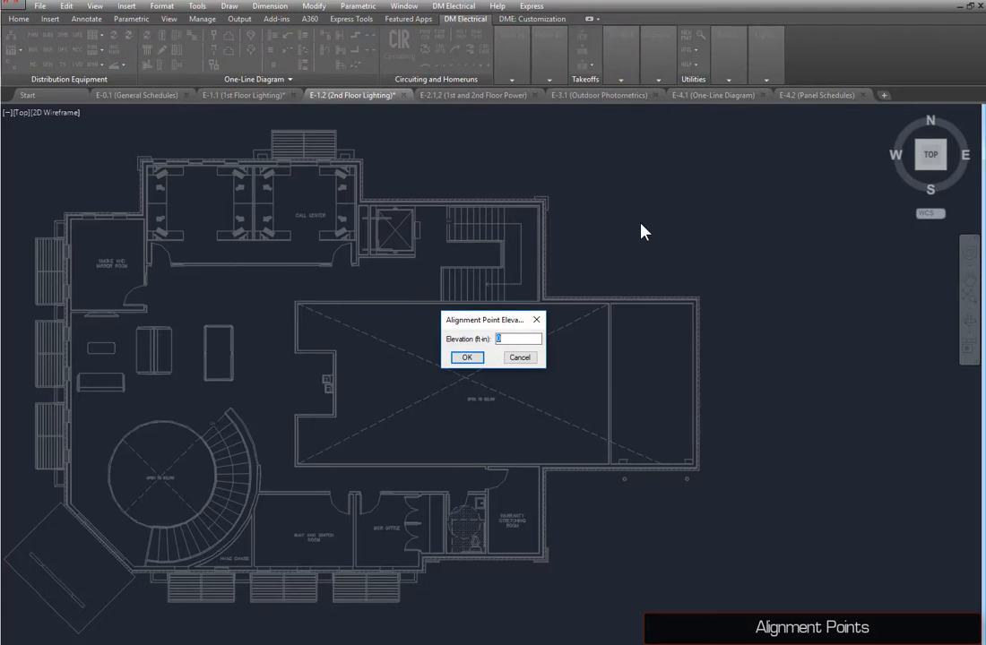
pyautogui.write('1')
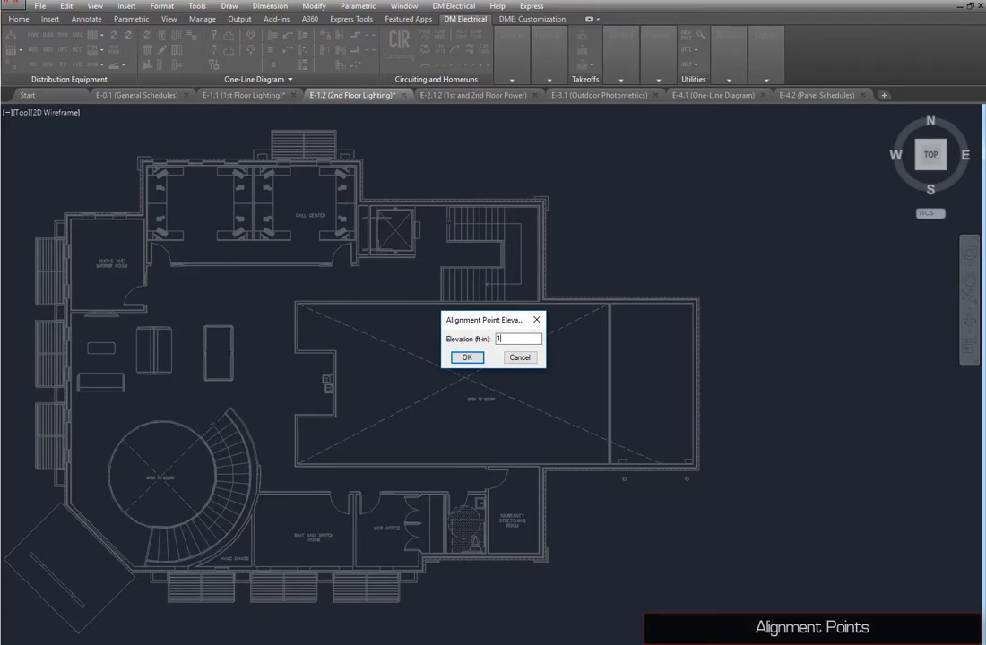
pyautogui.write('5')
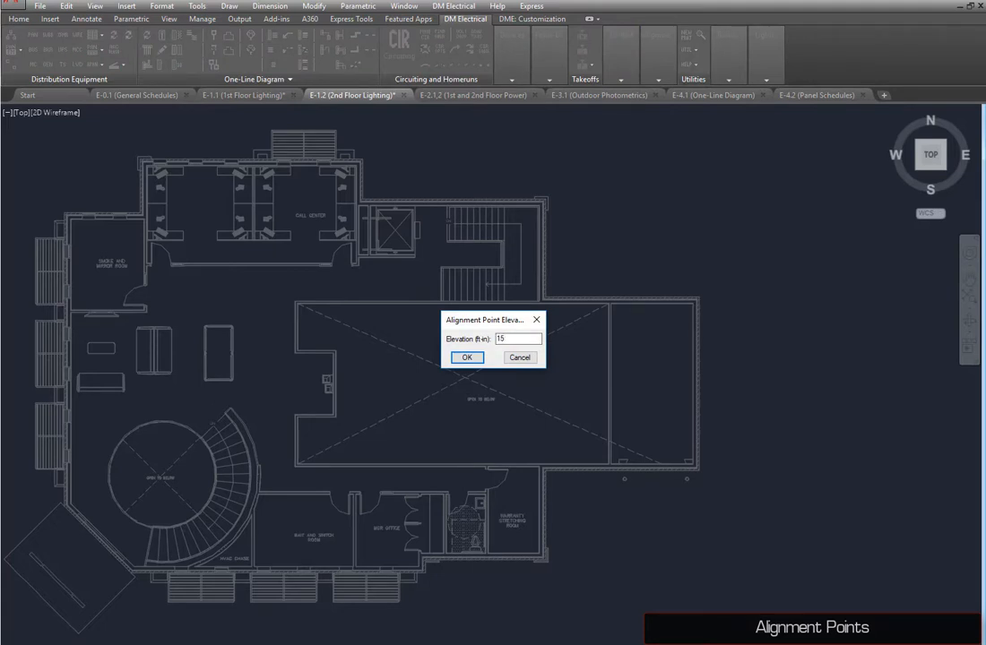
pyautogui.click(466, 356)
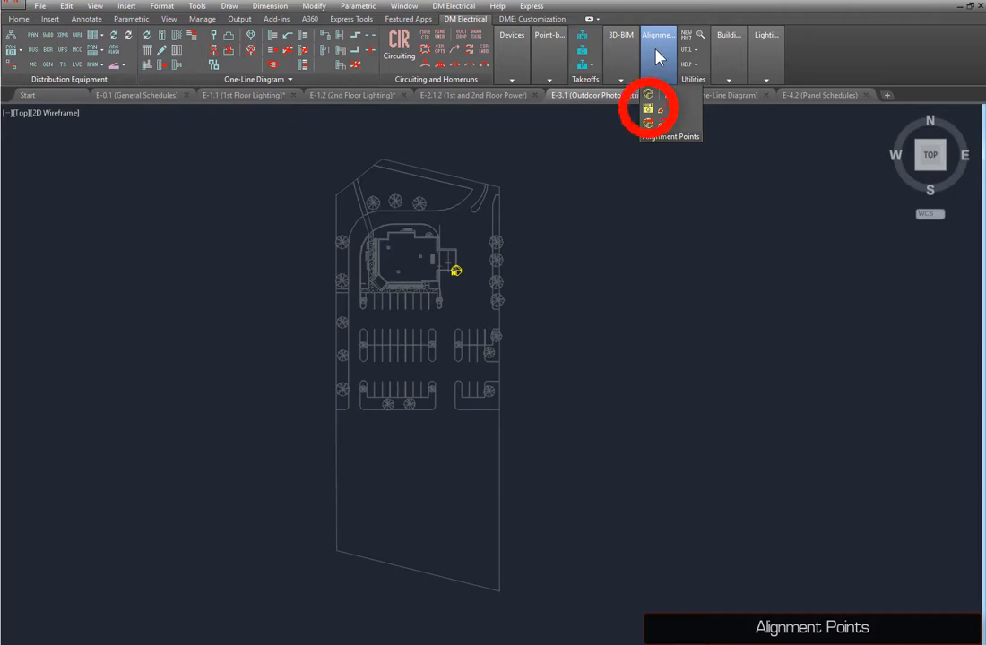
# - Begin adding an alignment point on the Outdoor Photometrics site plan
pyautogui.click(649, 97)
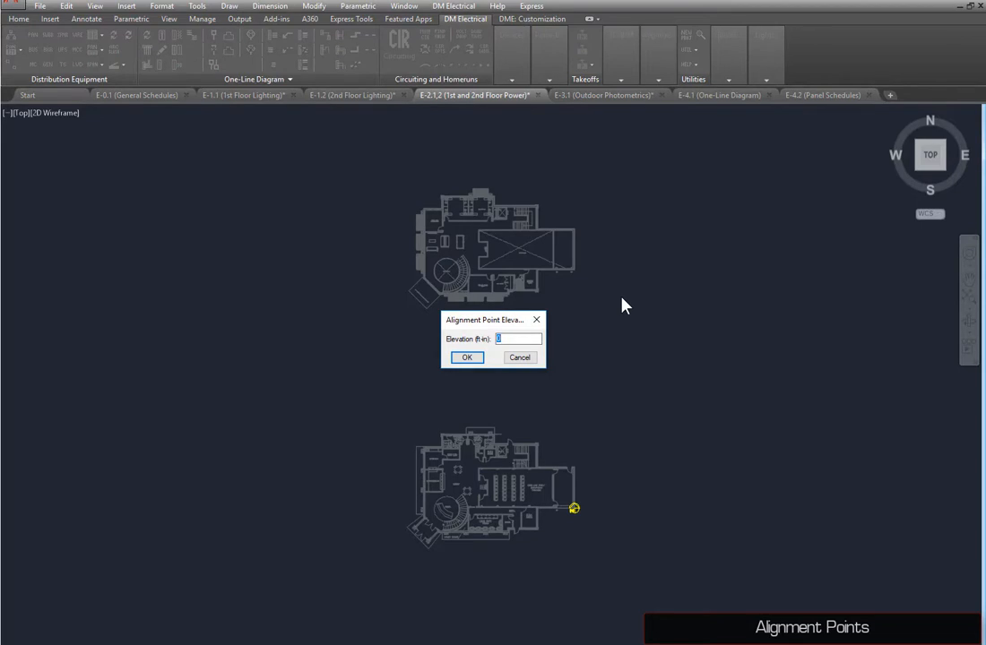
# - Give the E-2.1 upper power plan's alignment point an elevation of 15
pyautogui.write('15')
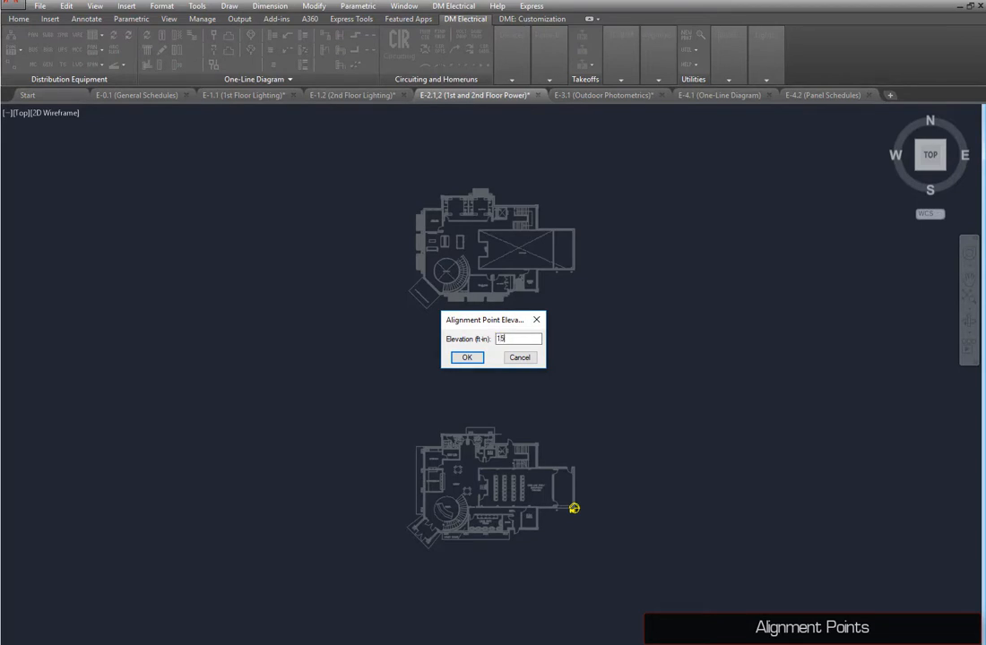
pyautogui.click(466, 357)
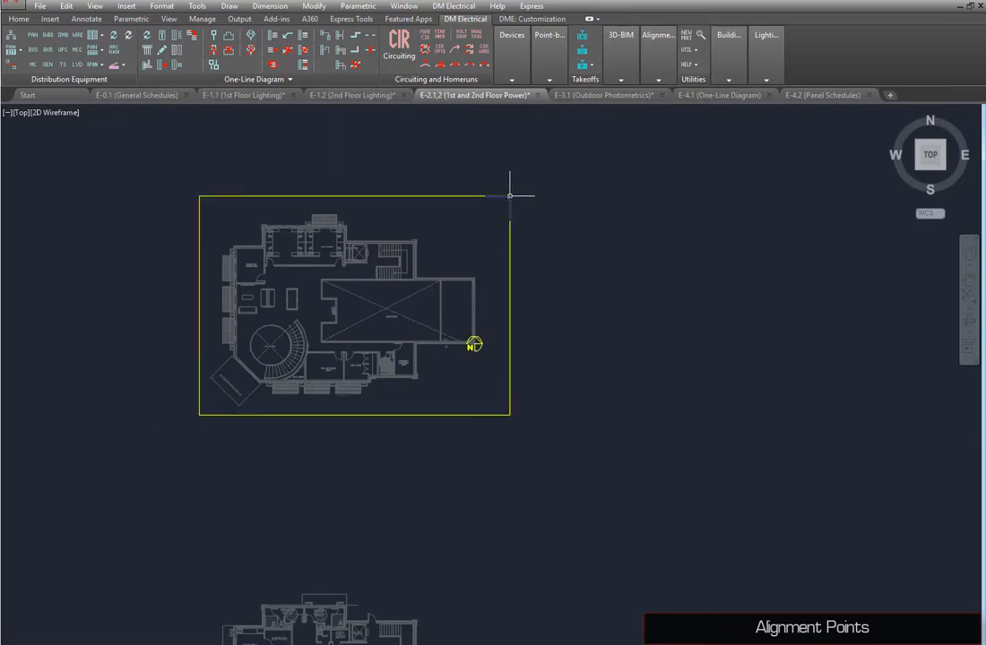
pyautogui.moveTo(570, 247)
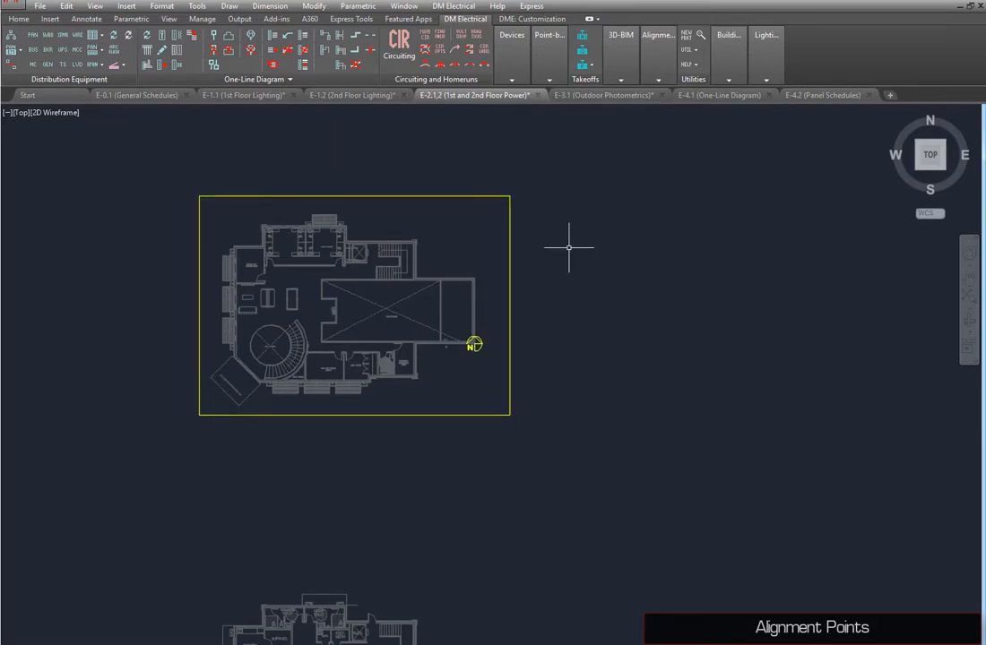